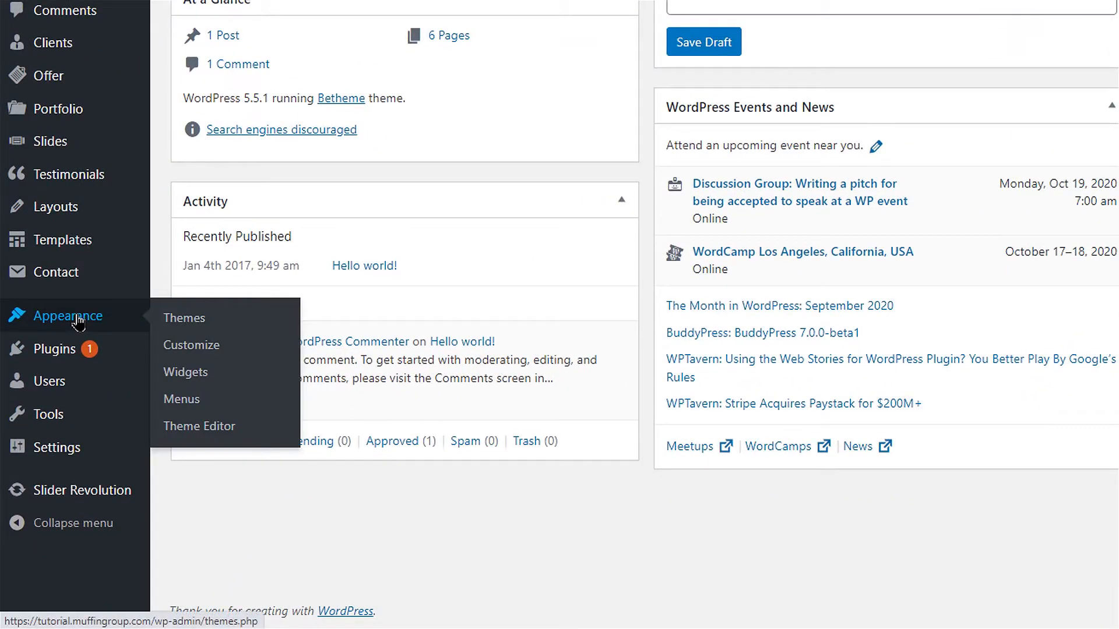
Step: Go from the dashboard to Appearance > Widgets
left_click(185, 372)
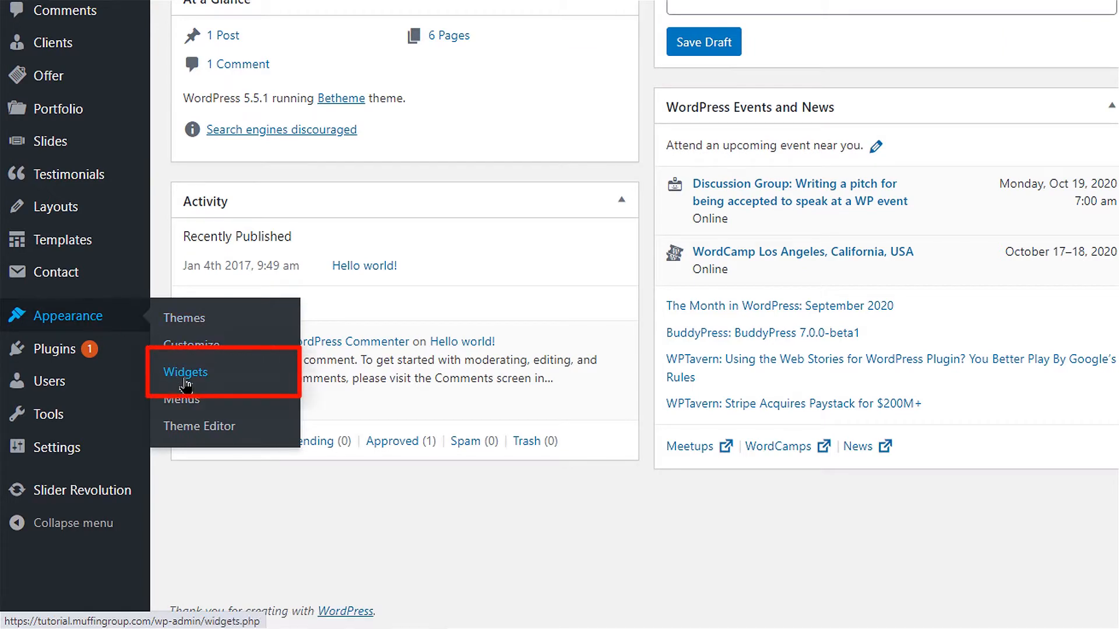
left_click(184, 372)
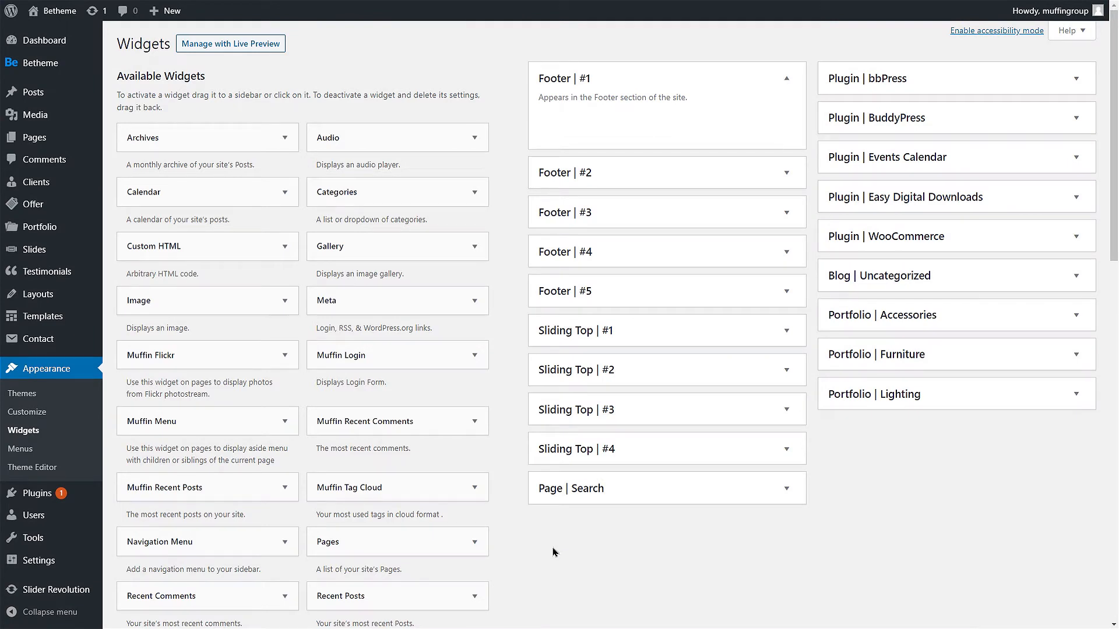
mouse_move(546, 554)
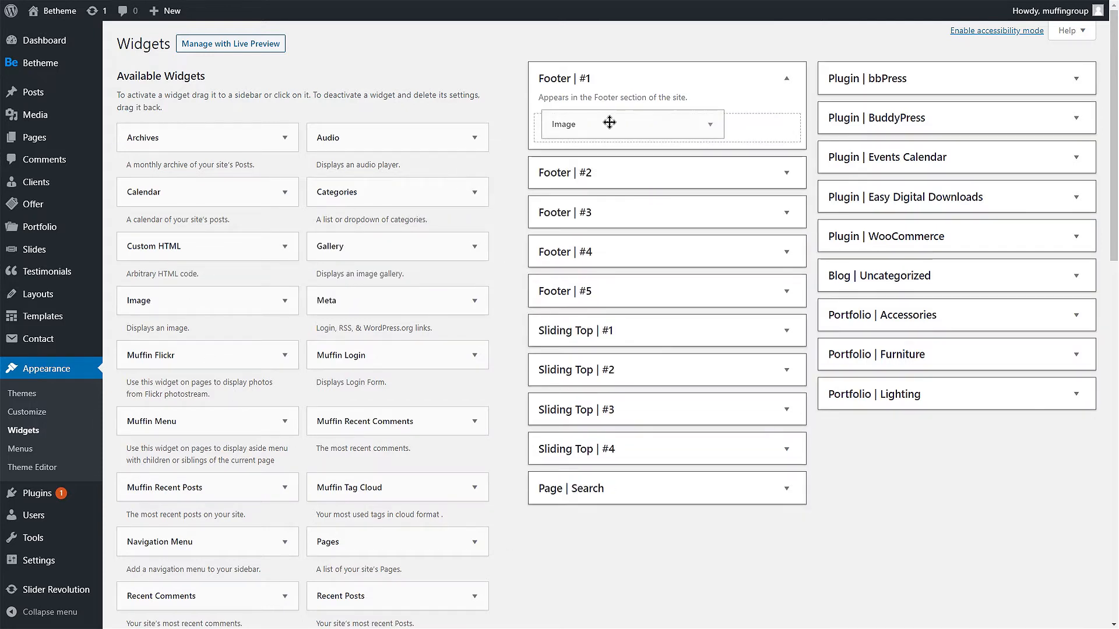
Step: Put the orange '32' picture in the Footer #1 Image widget, save it, and collapse the area
left_click(630, 123)
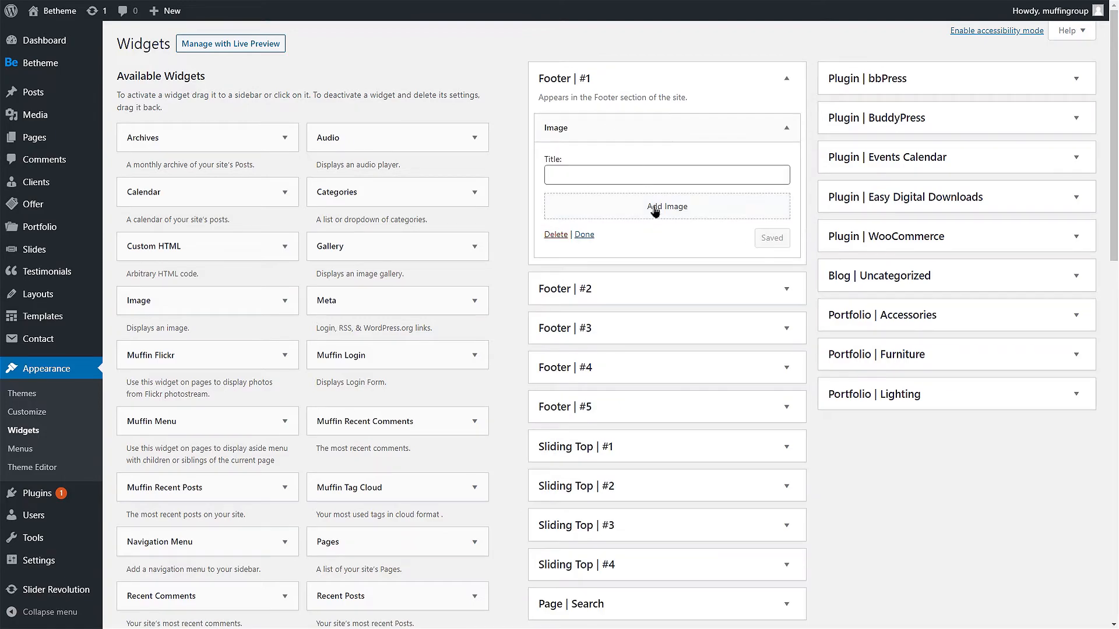
left_click(665, 206)
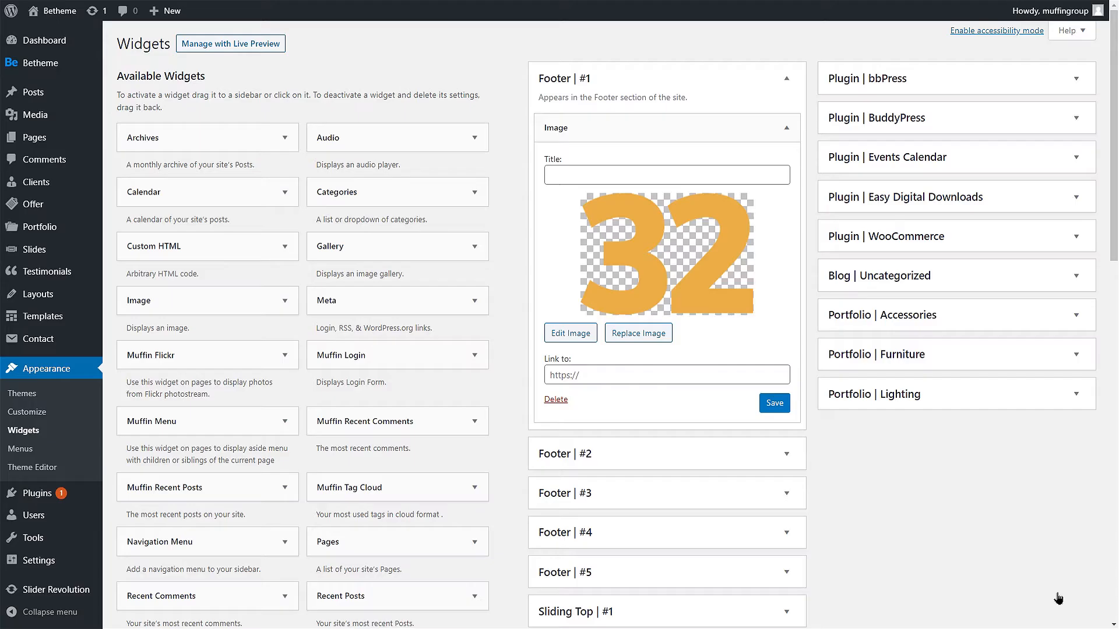
left_click(774, 403)
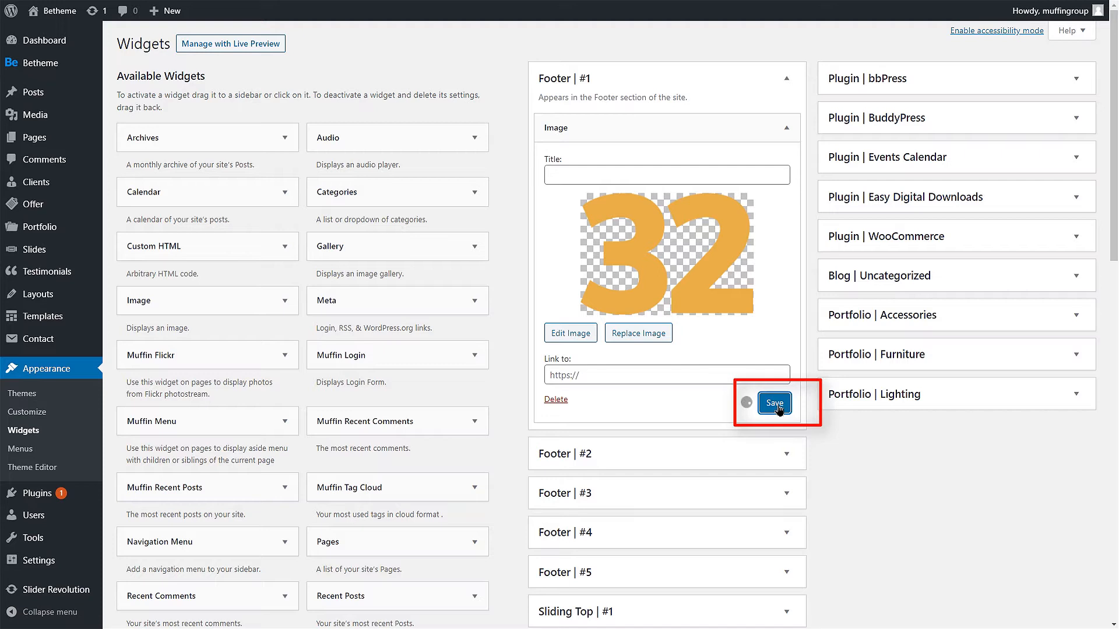
left_click(774, 403)
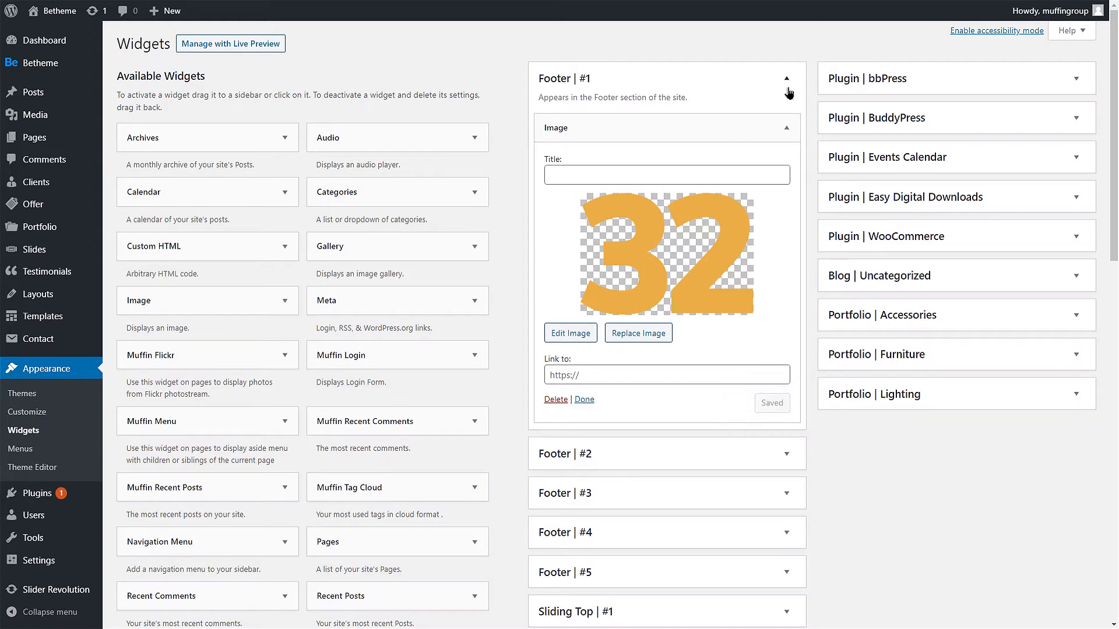
left_click(785, 79)
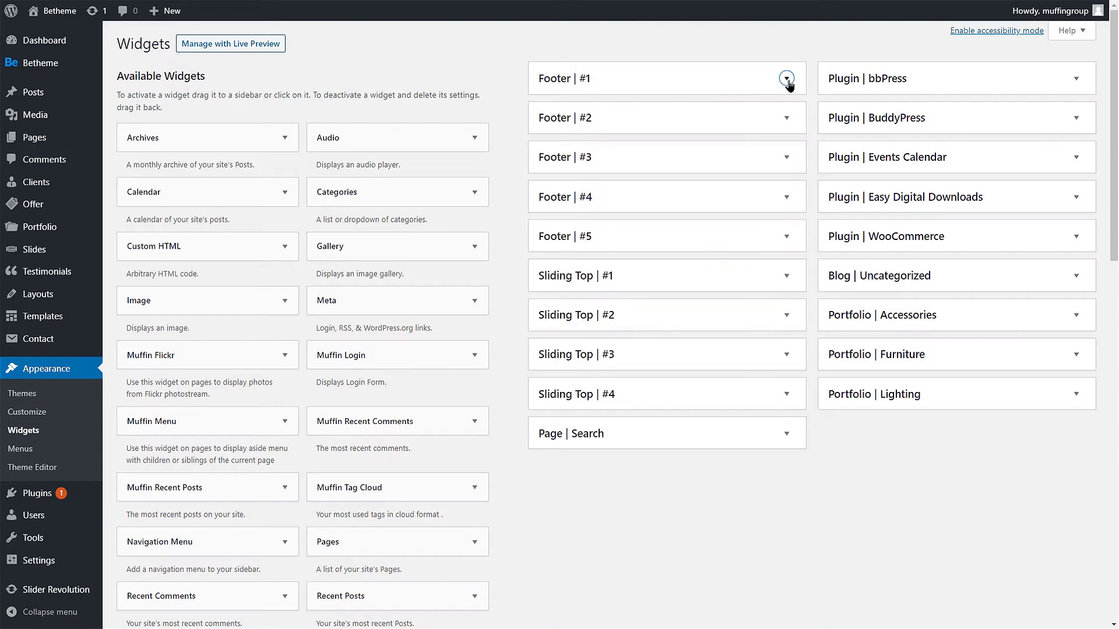
Step: Save a 'Heading' Text widget with lorem ipsum body in Footer #2, then collapse it
left_click(786, 117)
type("Heading")
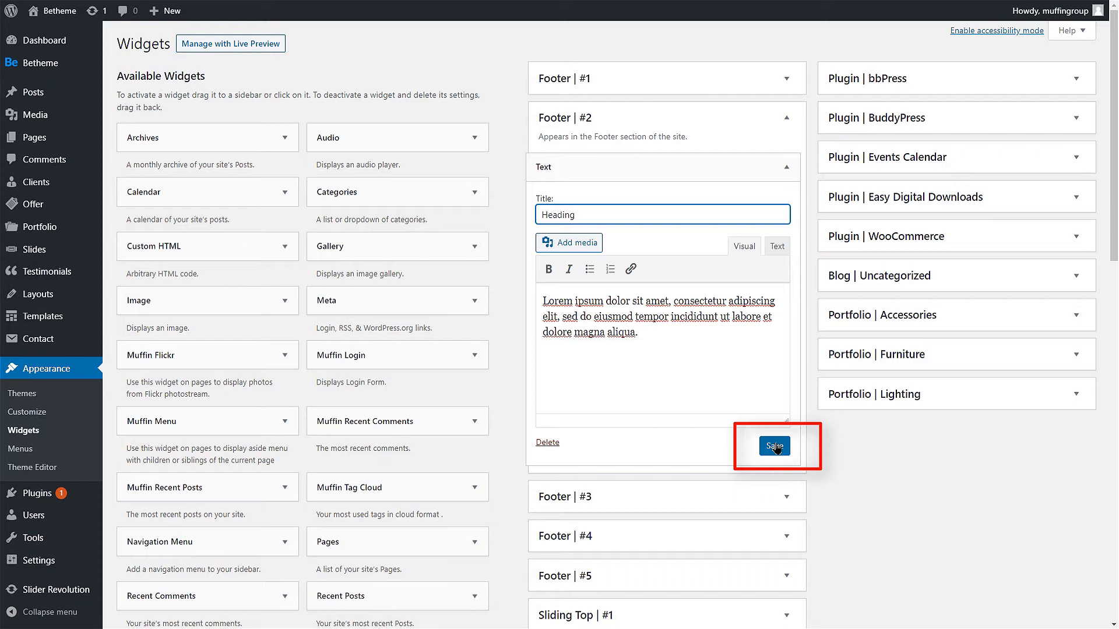
left_click(772, 446)
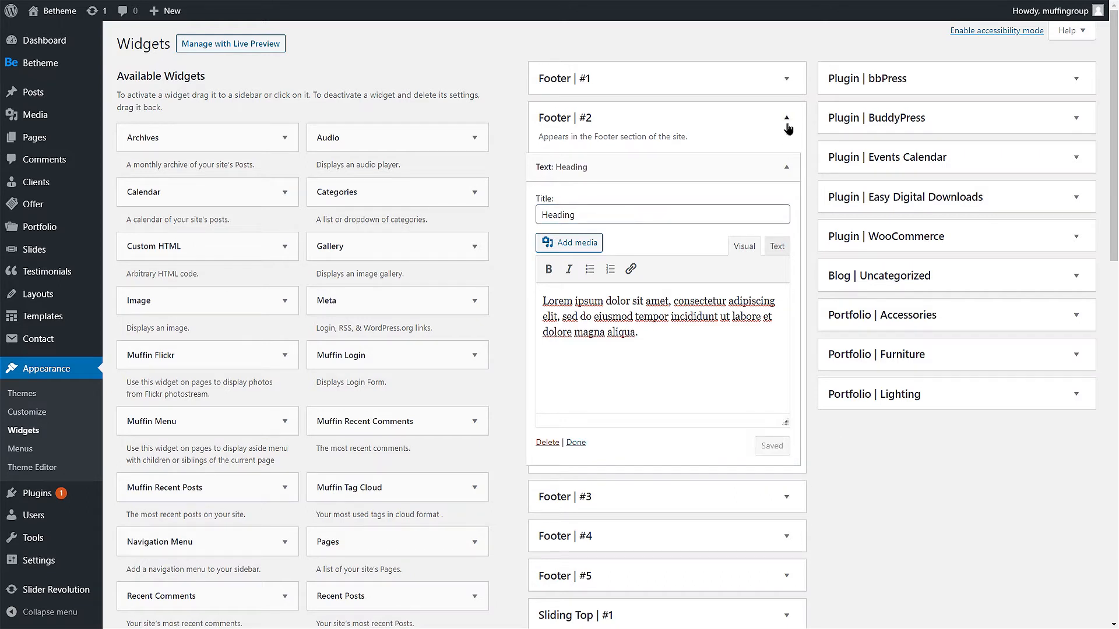
left_click(786, 117)
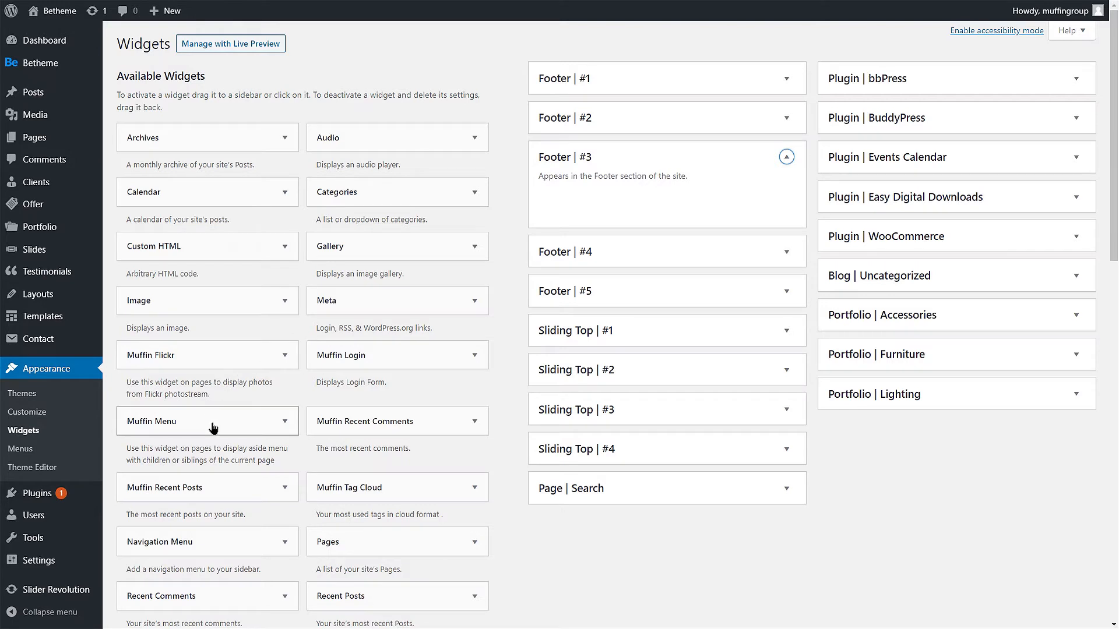
Step: Drop a Muffin Menu widget titled 'Menu' into Footer #3, showing the Footer menu
left_click_drag(207, 420, 599, 233)
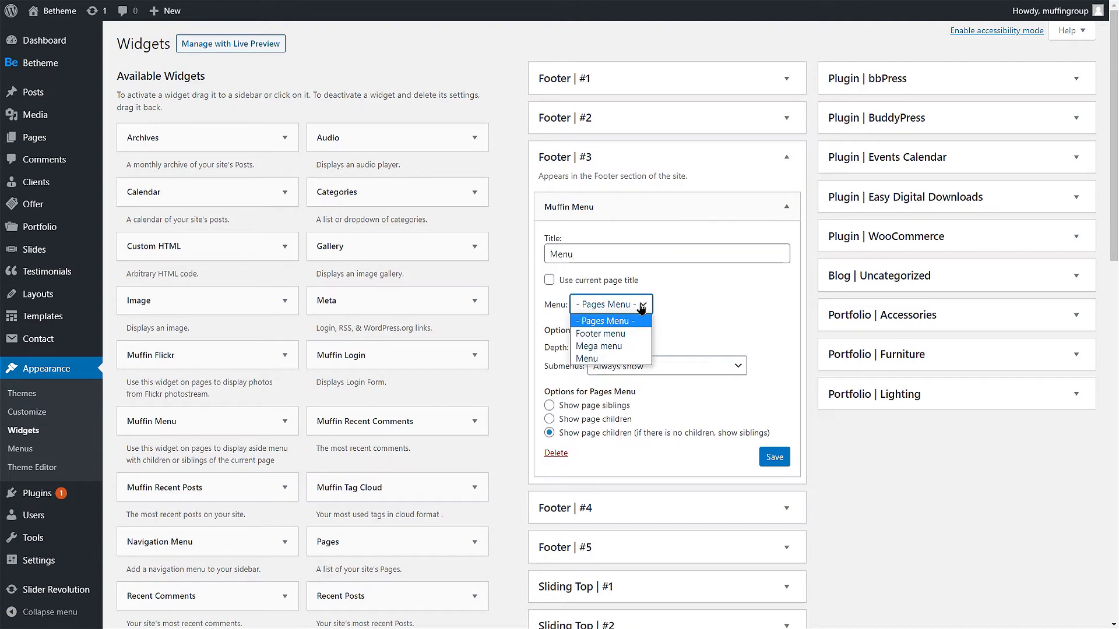
left_click(600, 333)
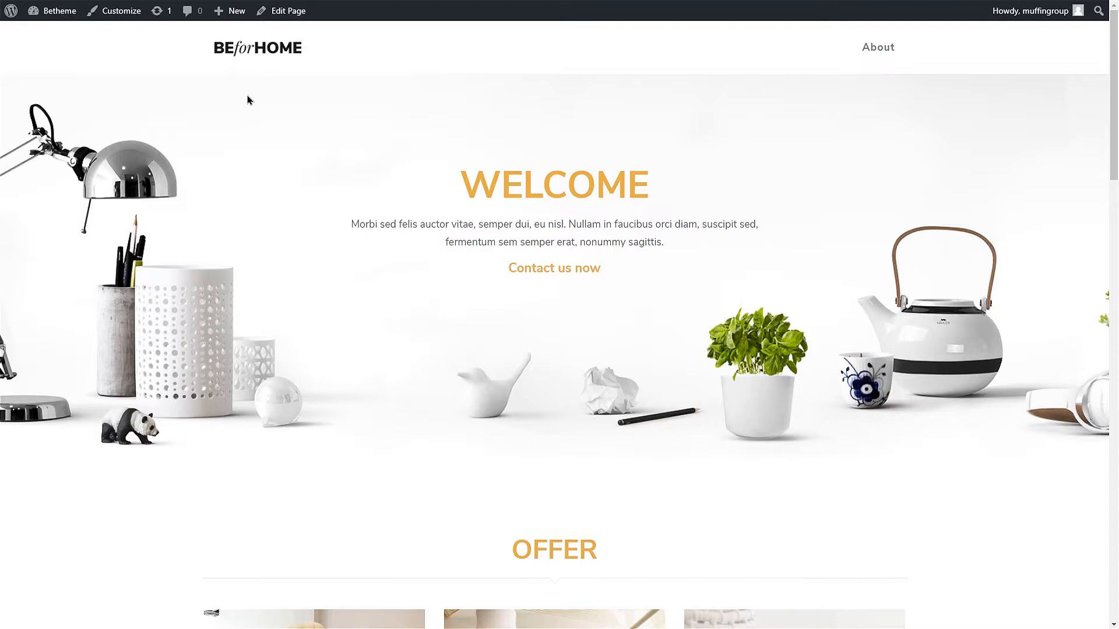
Step: Scroll the live site down to the footer's 32 image, Heading text and Menu links
scroll("down", 3)
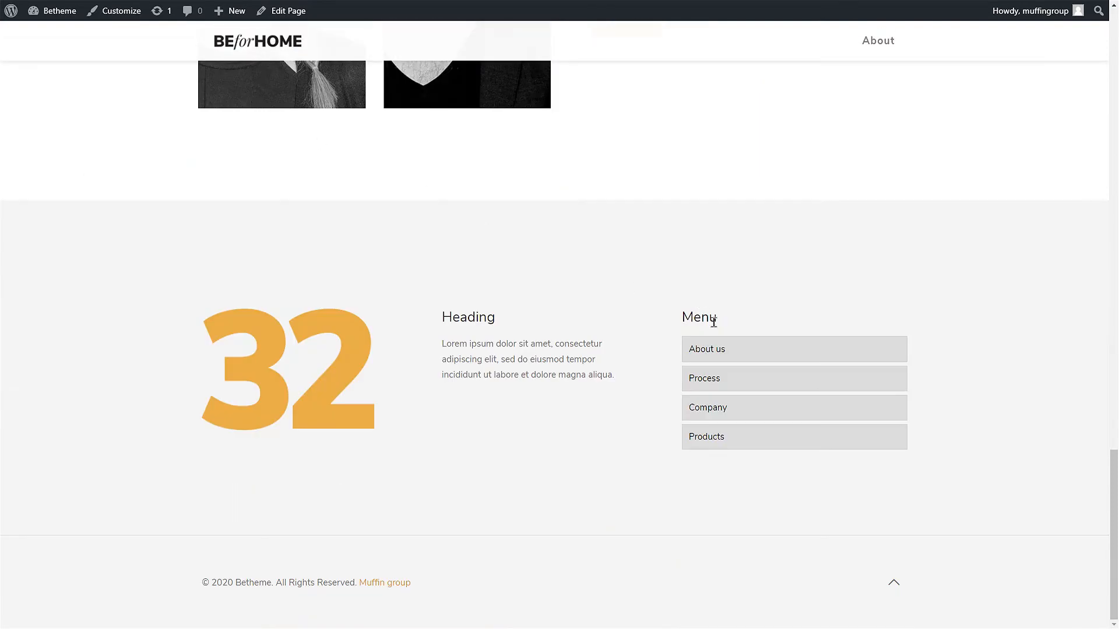
mouse_move(617, 437)
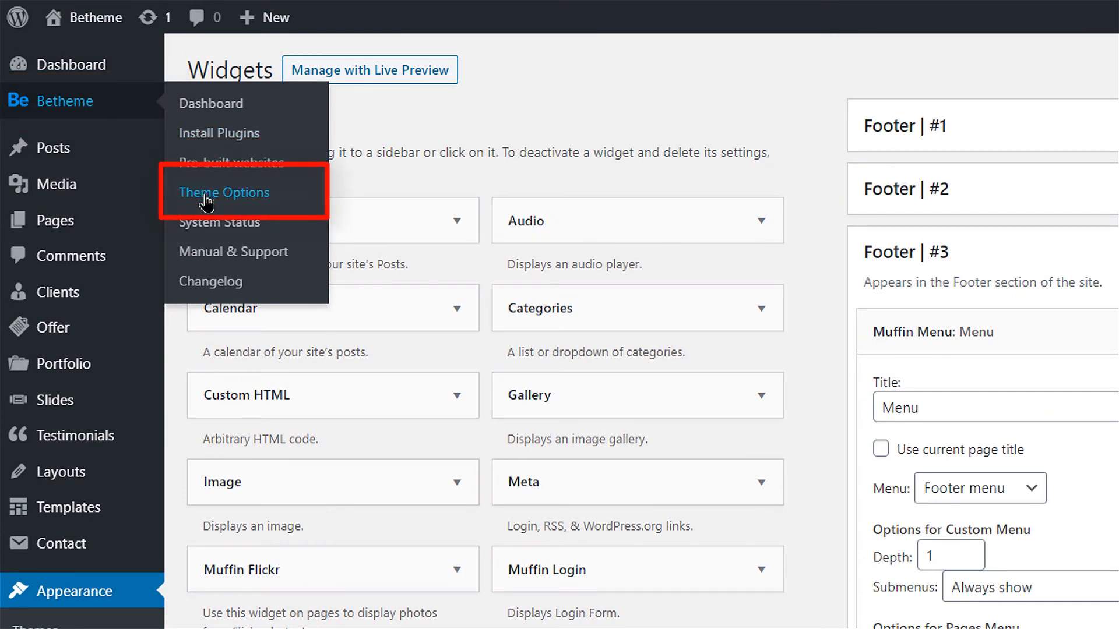
Step: Browse the footer column layout and style dropdowns in Betheme Theme Options > Footer > General
left_click(223, 192)
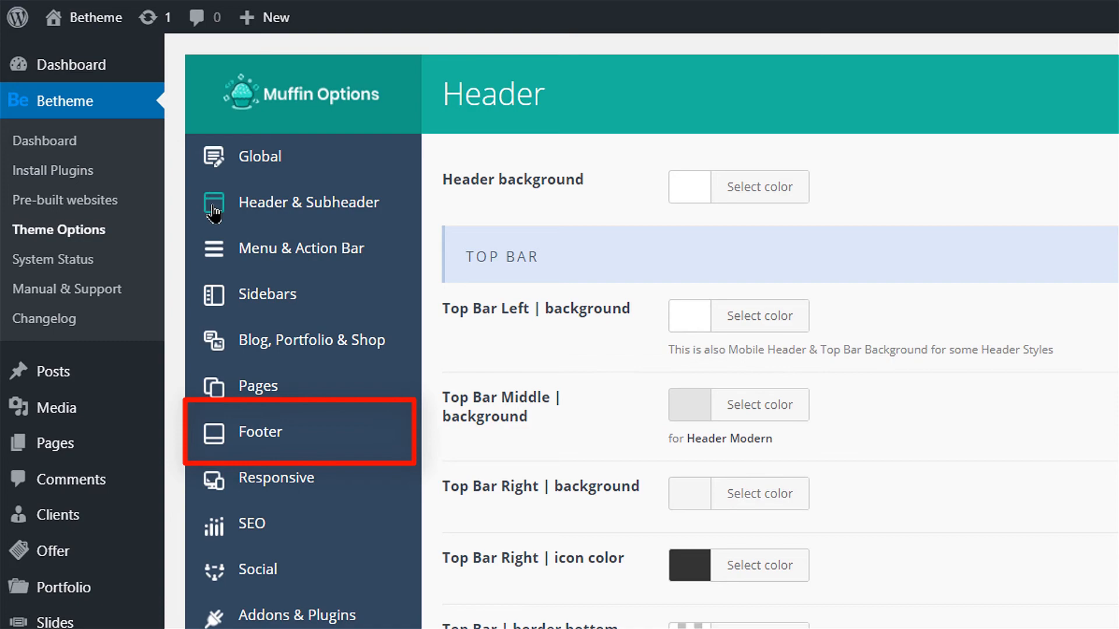
left_click(260, 432)
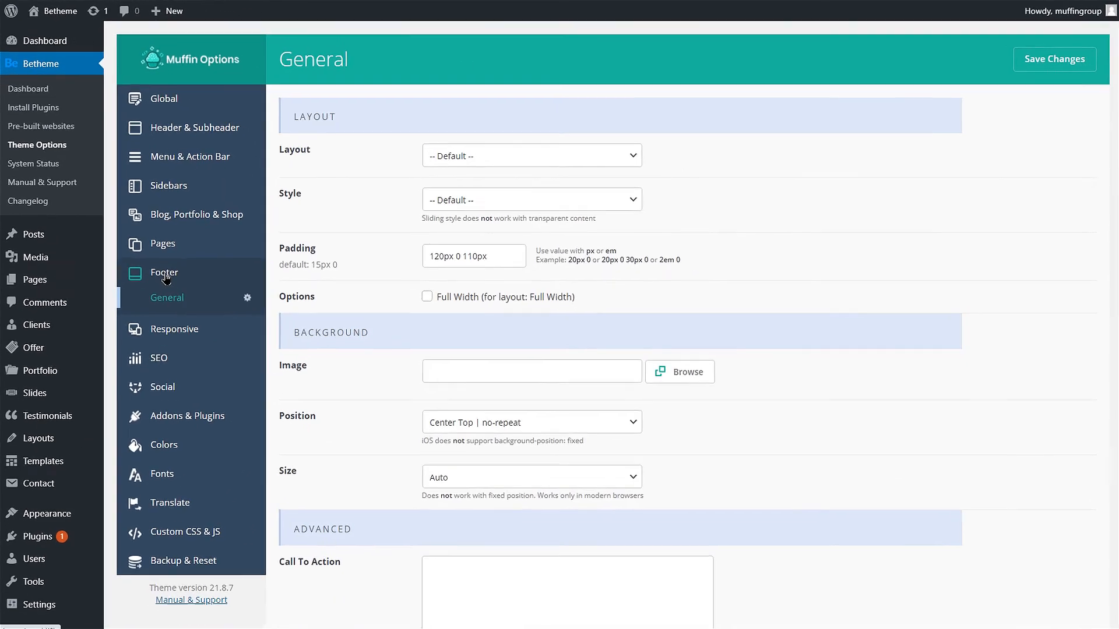
left_click(531, 155)
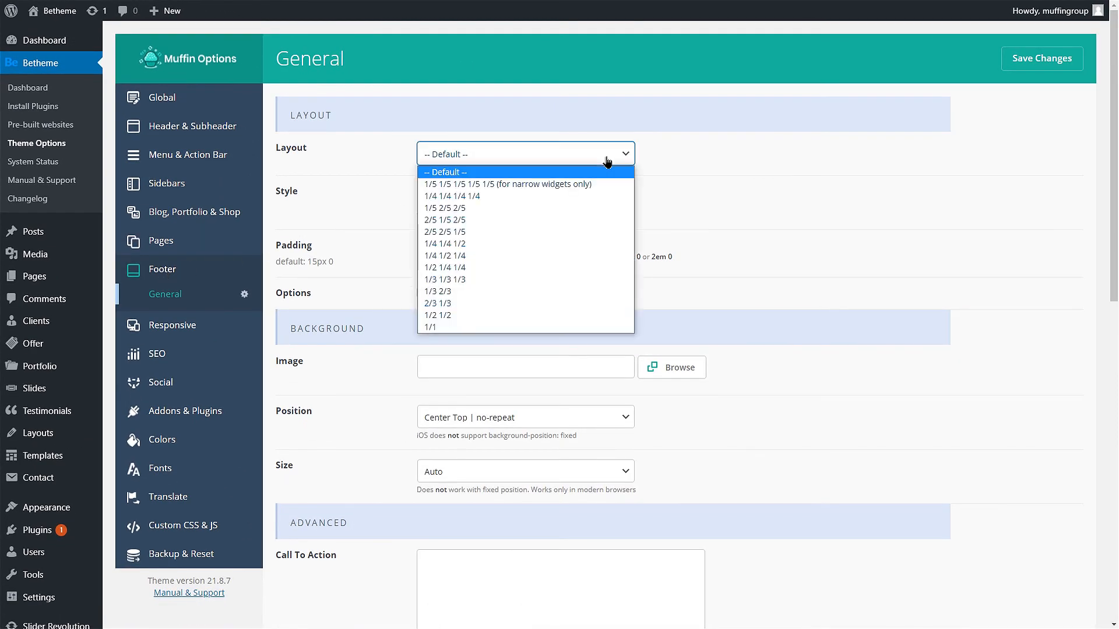
left_click(525, 197)
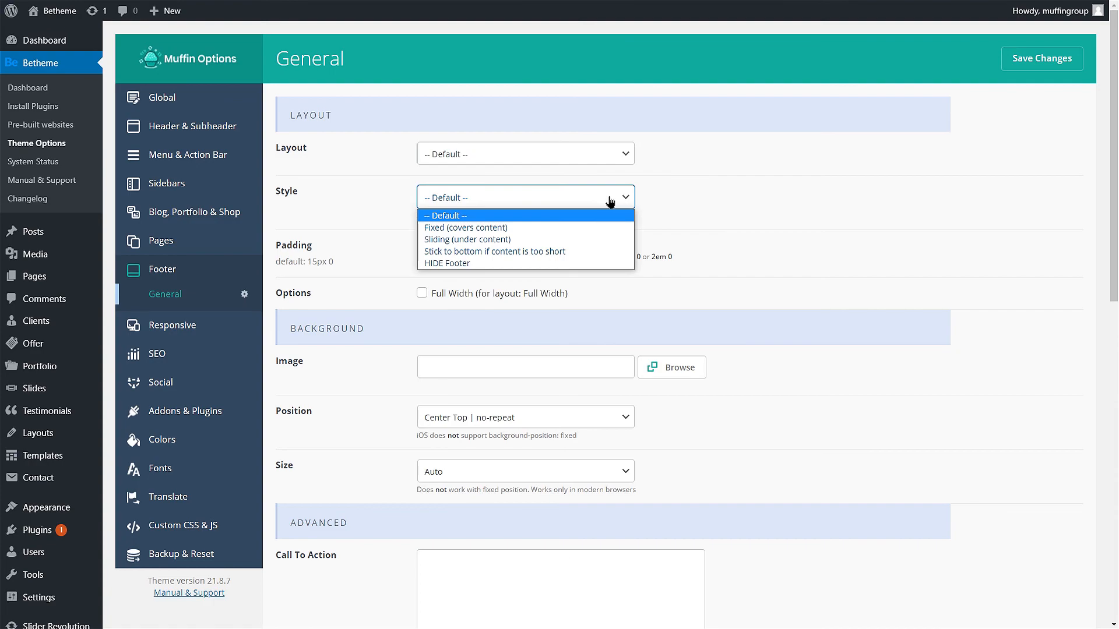